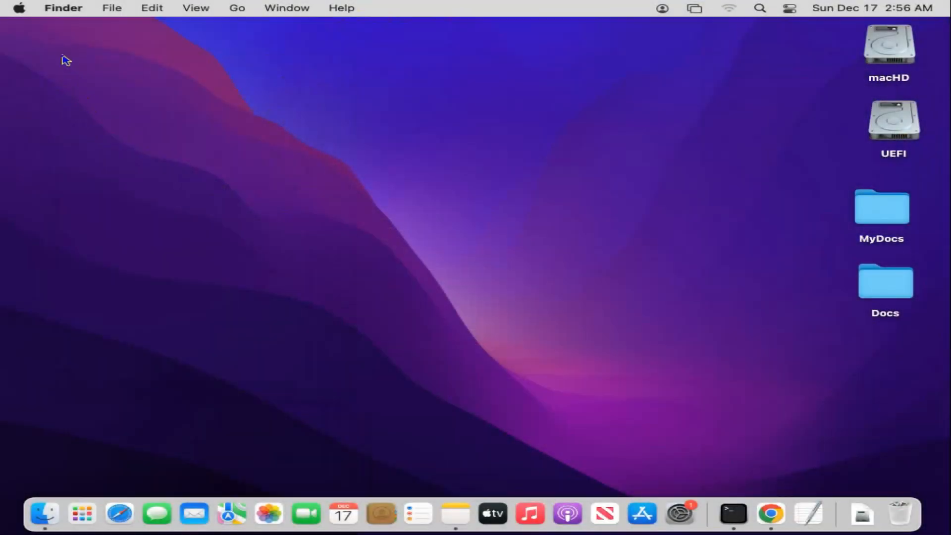
mouse_move(159, 150)
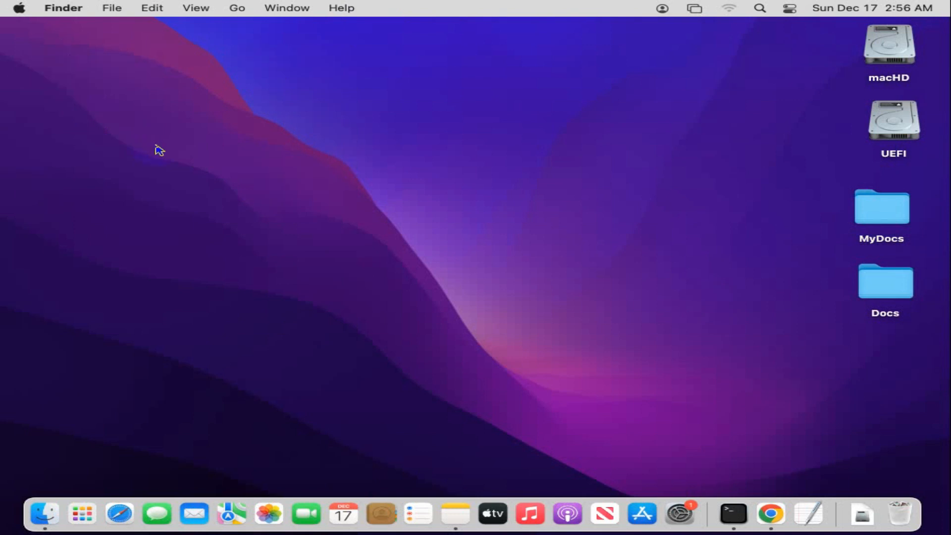
mouse_move(285, 171)
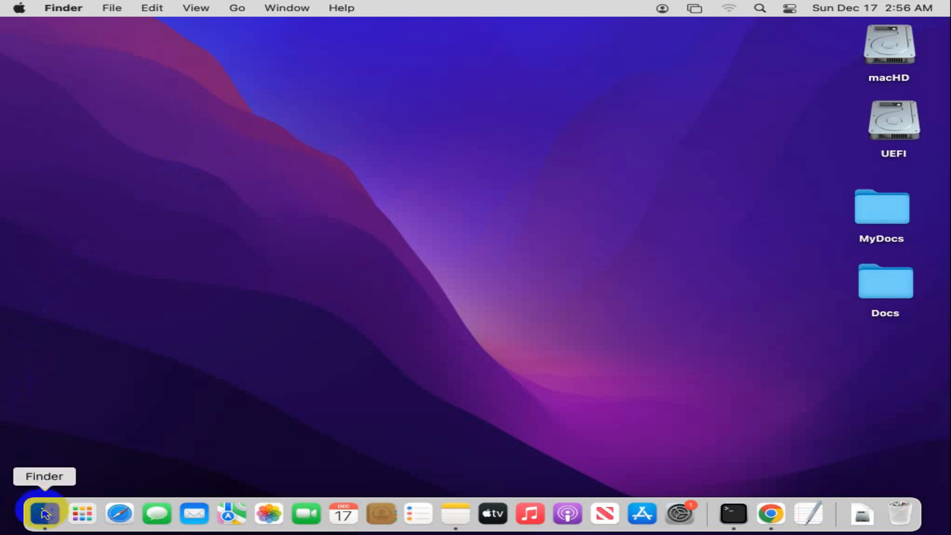
Open a Finder window from the Dock, landing on Recents with 'My File'
left_click(43, 513)
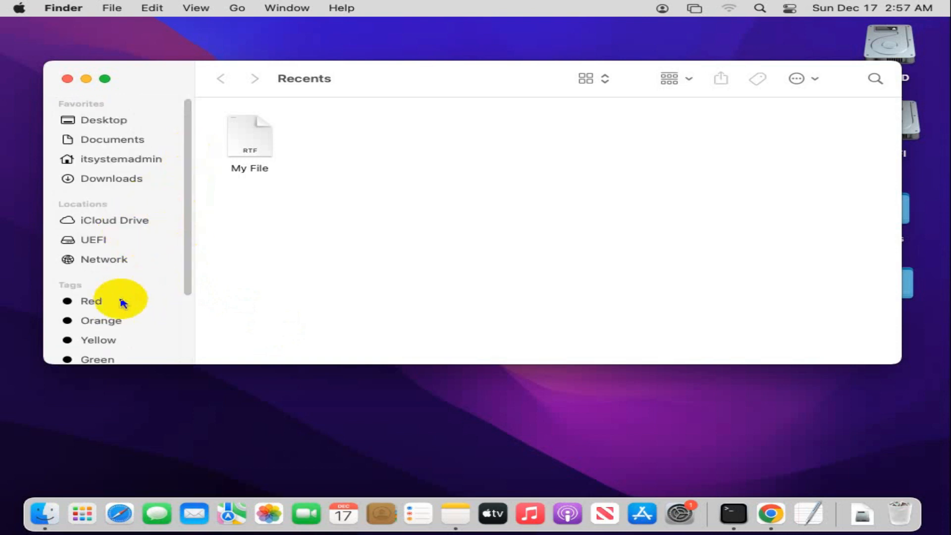
mouse_move(89, 278)
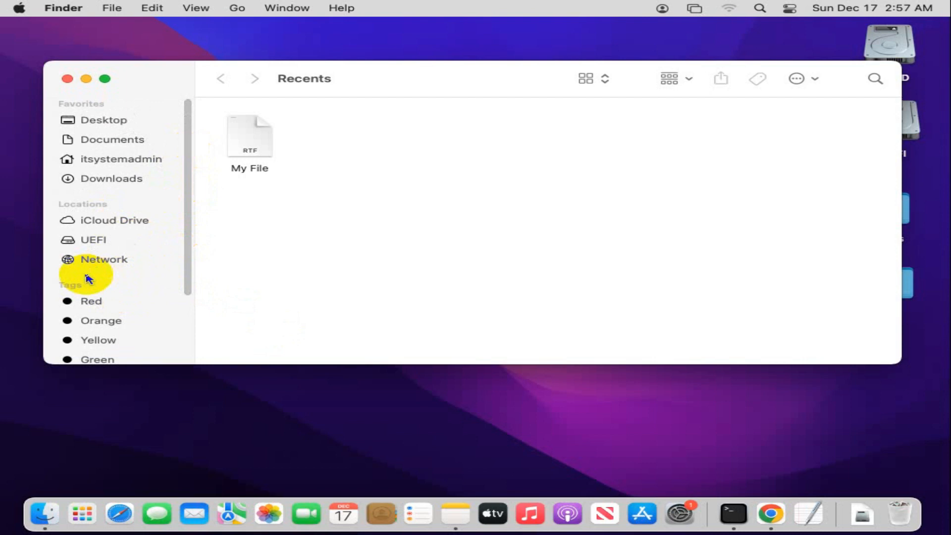
Open Finder Preferences from the Finder menu
left_click(63, 8)
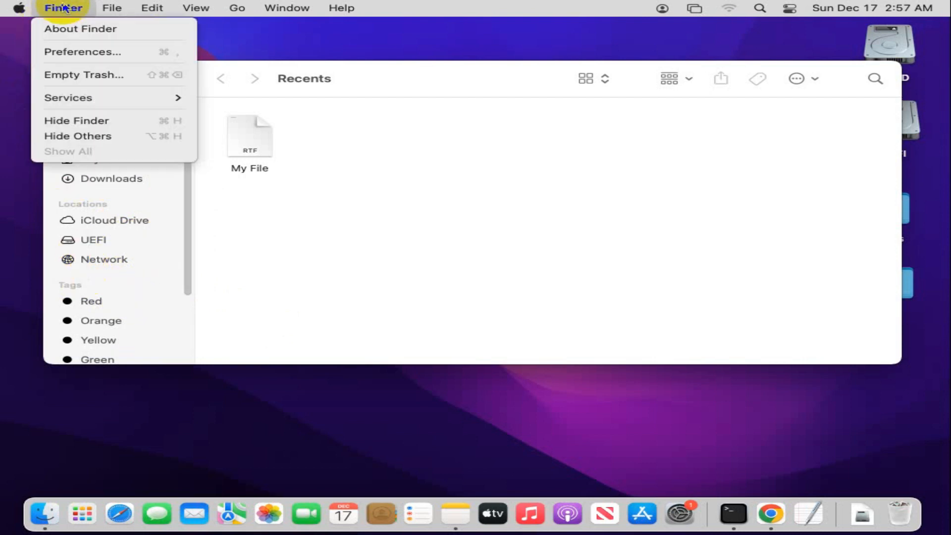
mouse_move(83, 52)
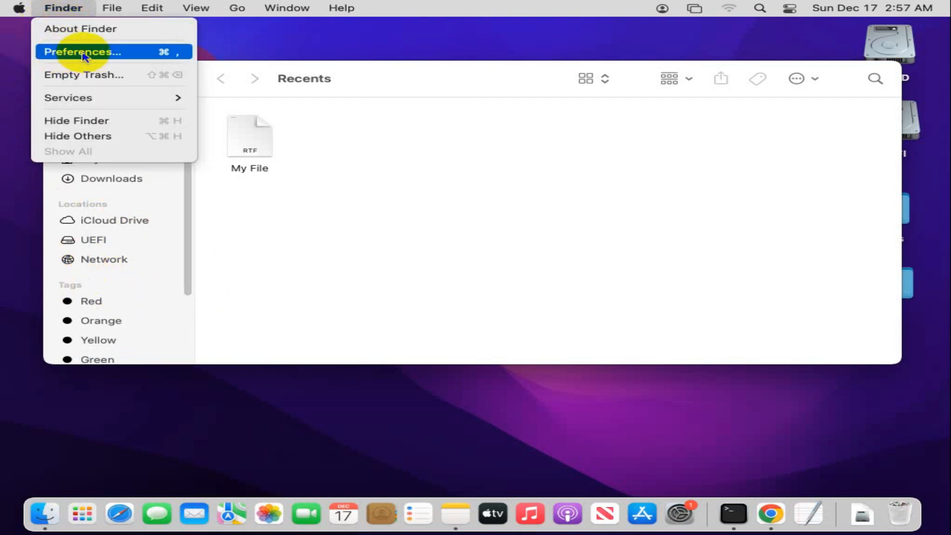
left_click(82, 52)
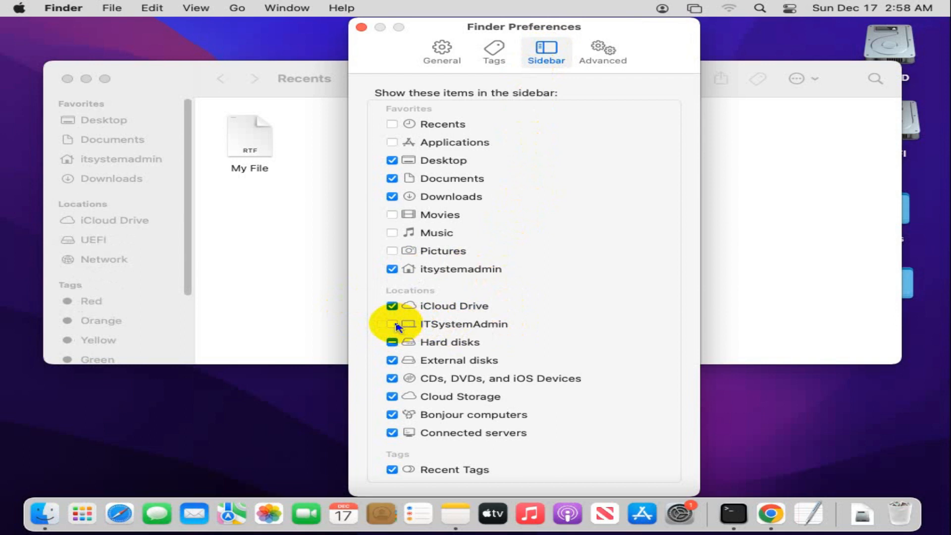
Show the computer ITSystemAdmin under sidebar Locations and open it to reveal macHD, Network, UEFI
left_click(393, 324)
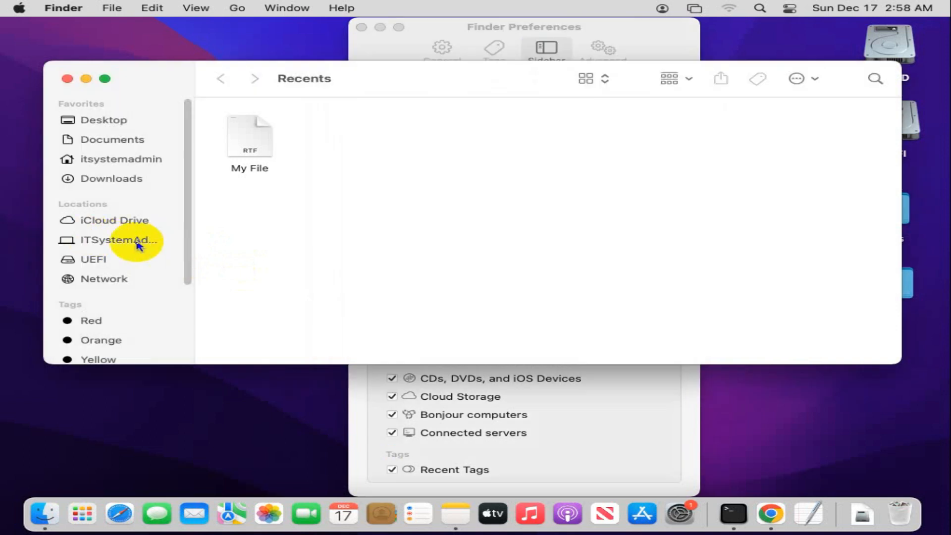
left_click(119, 240)
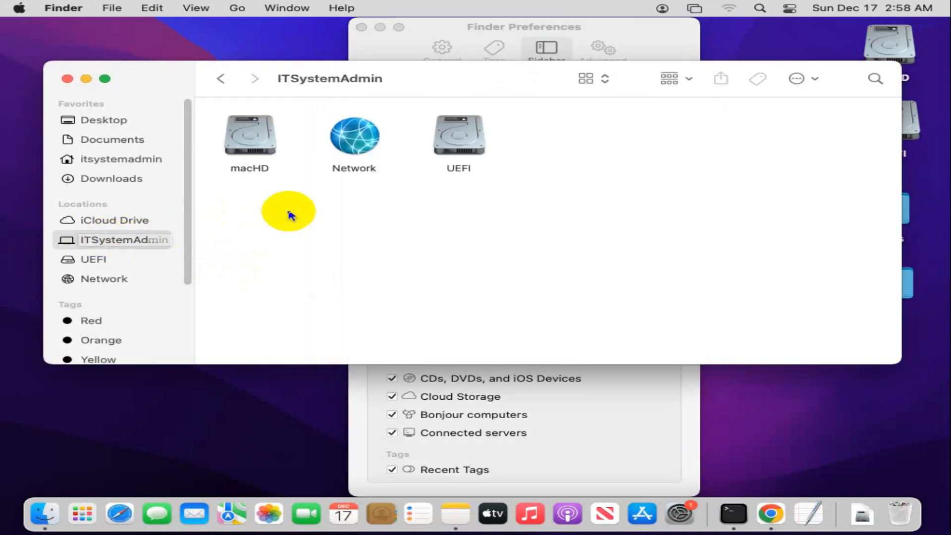
mouse_move(392, 237)
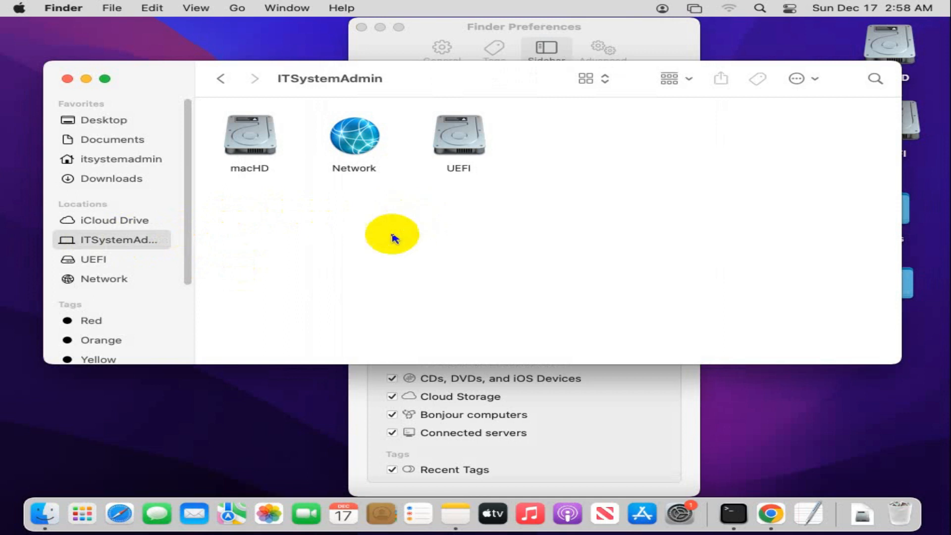
Open the macHD volume to show Applications, Library, System and Users
left_click(459, 134)
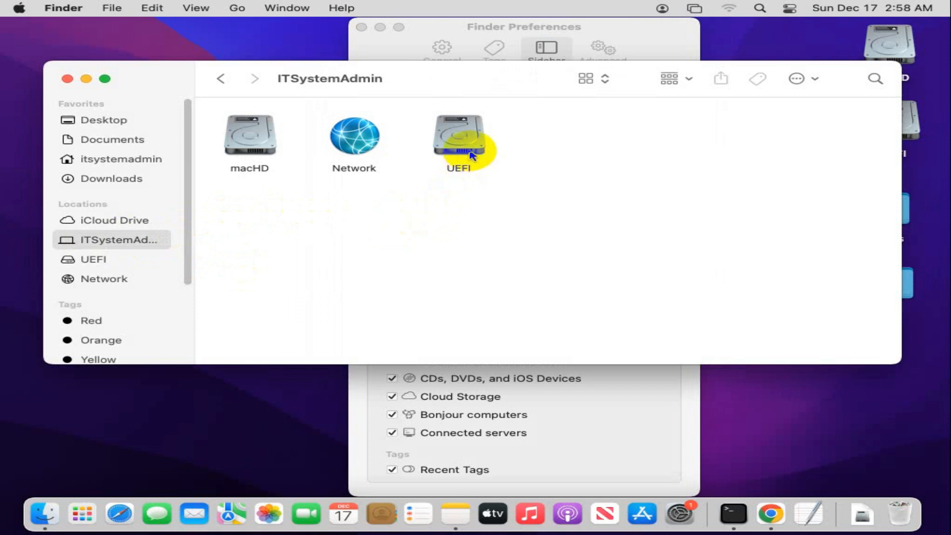
double_click(250, 132)
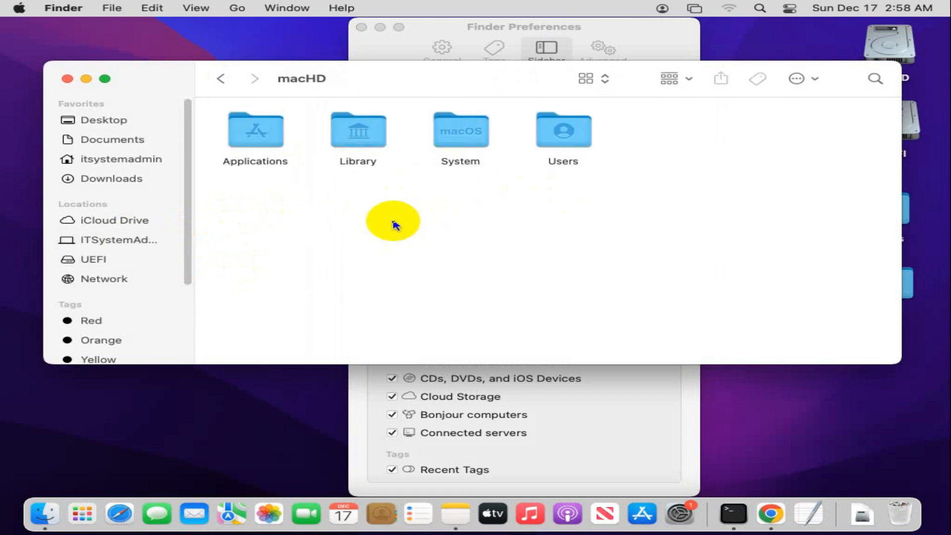